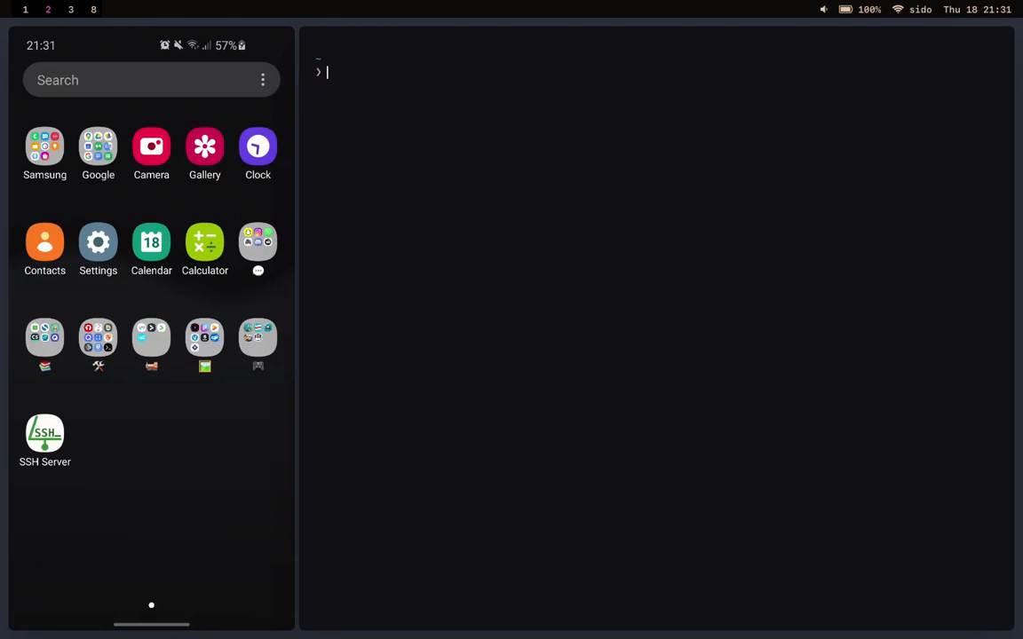
Launch SSH Server and view its Users list, showing the Anonymous user 'ssh'.
left_click(44, 435)
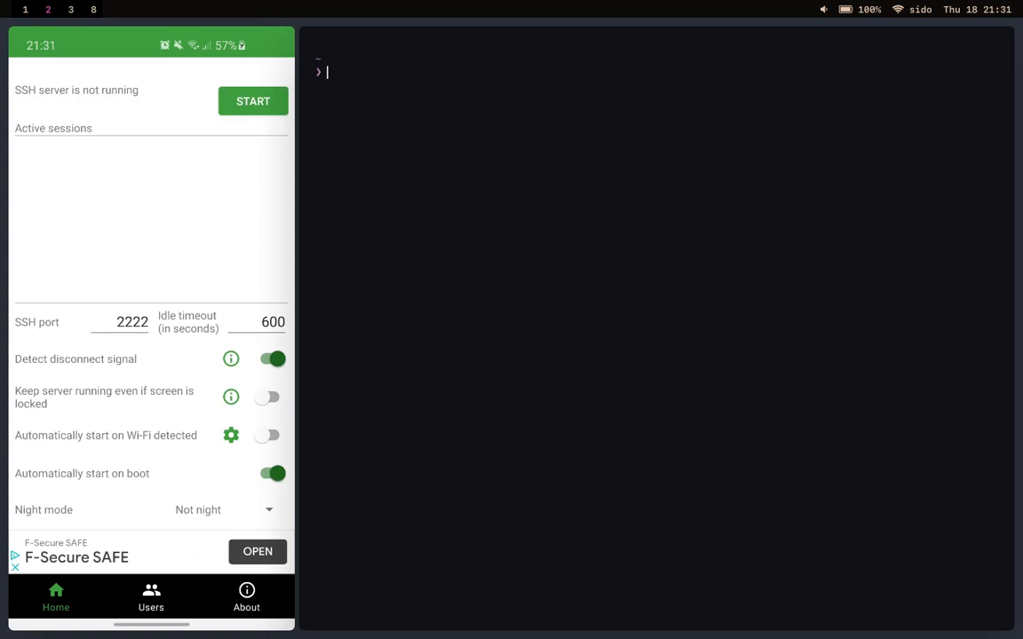
left_click(151, 596)
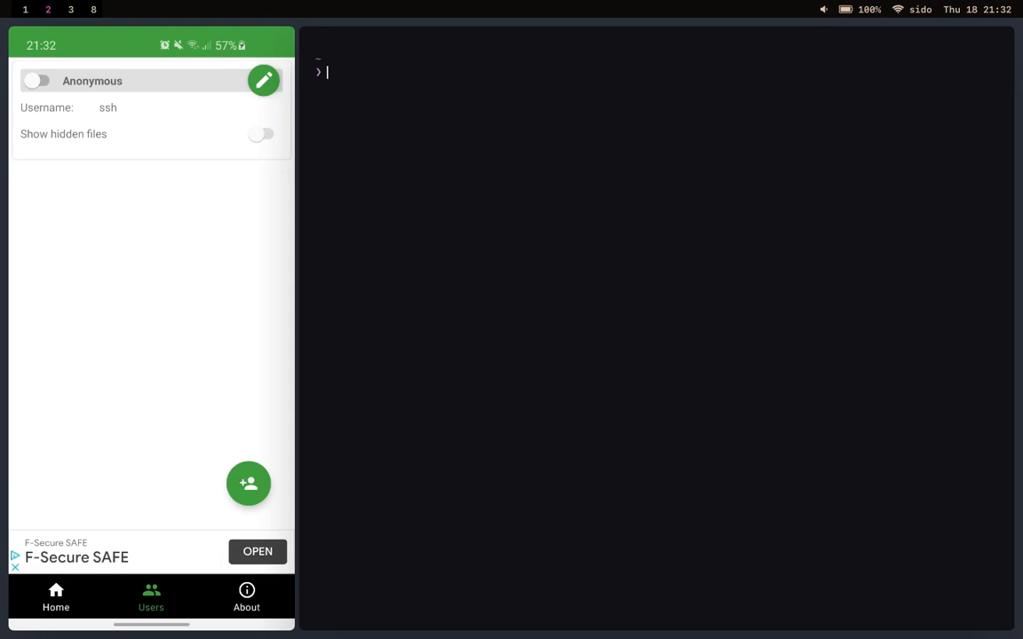
left_click(263, 81)
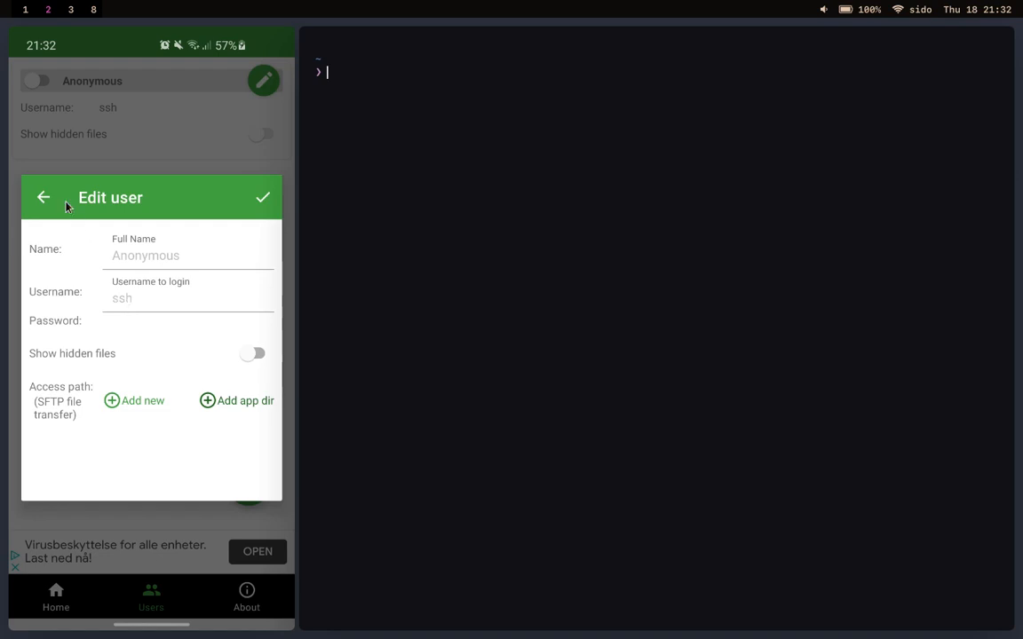
left_click(43, 197)
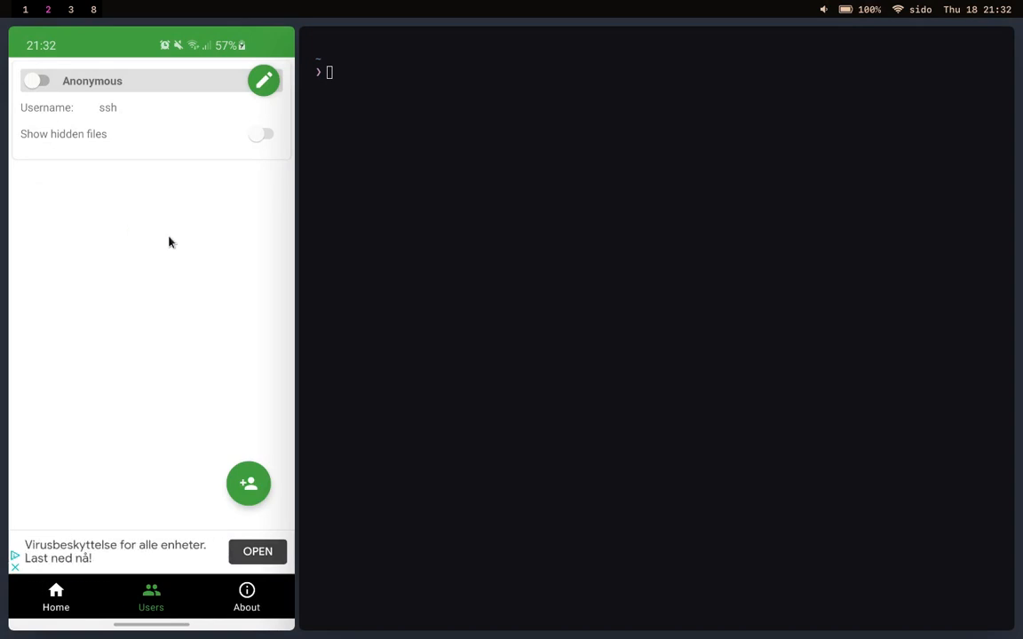
mouse_move(355, 225)
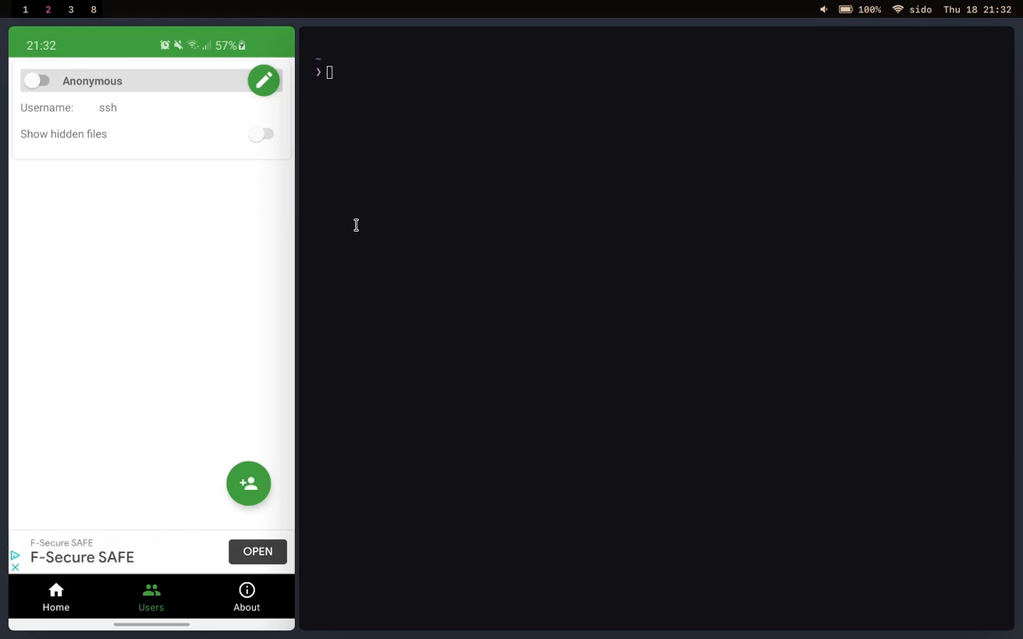
Add user Bob with username bob and a password, and save.
left_click(248, 484)
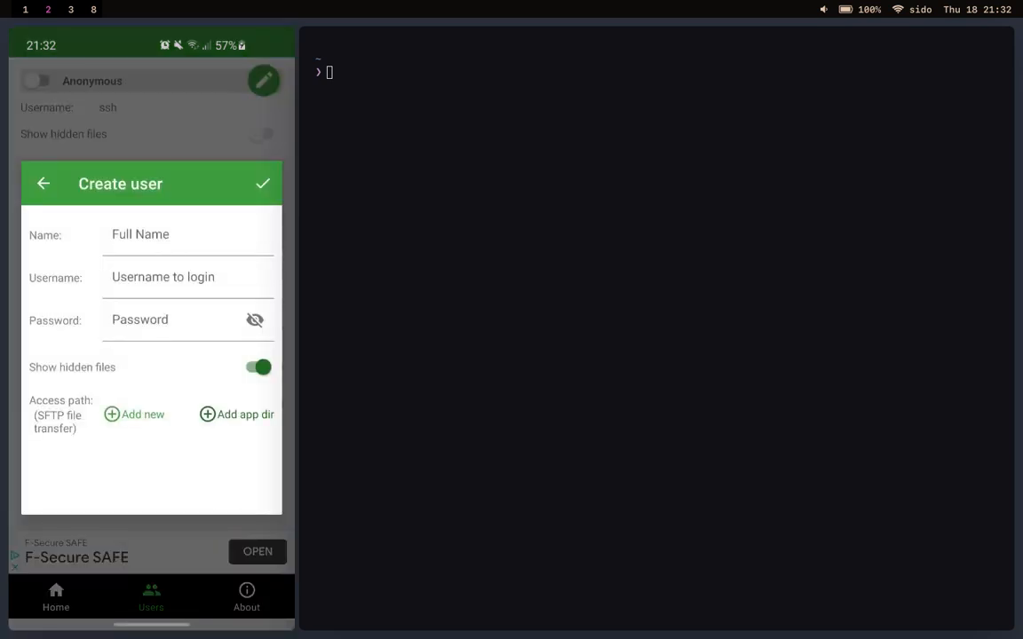
left_click(188, 234)
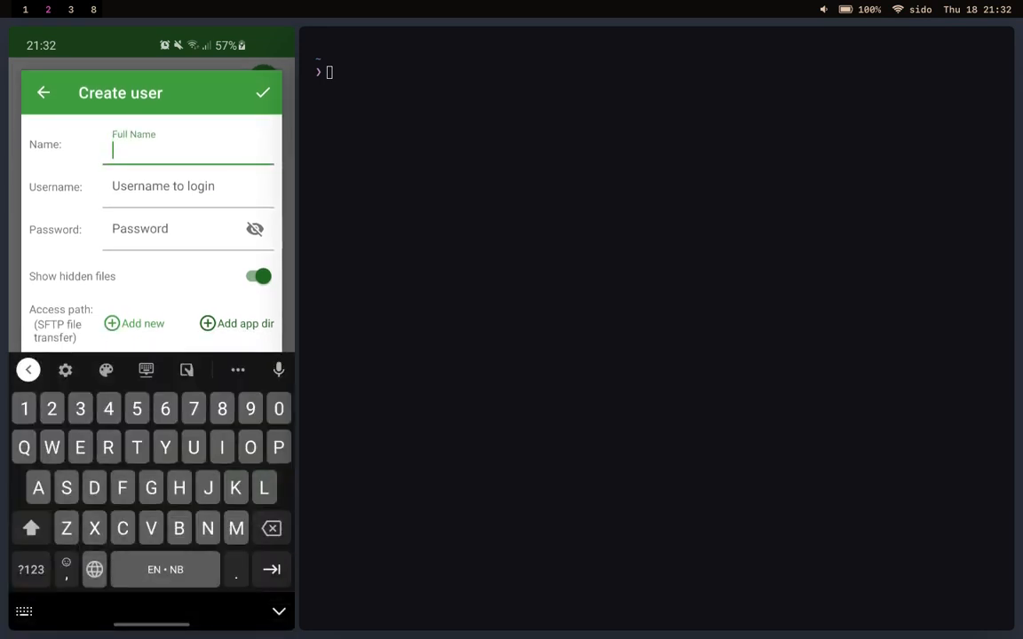
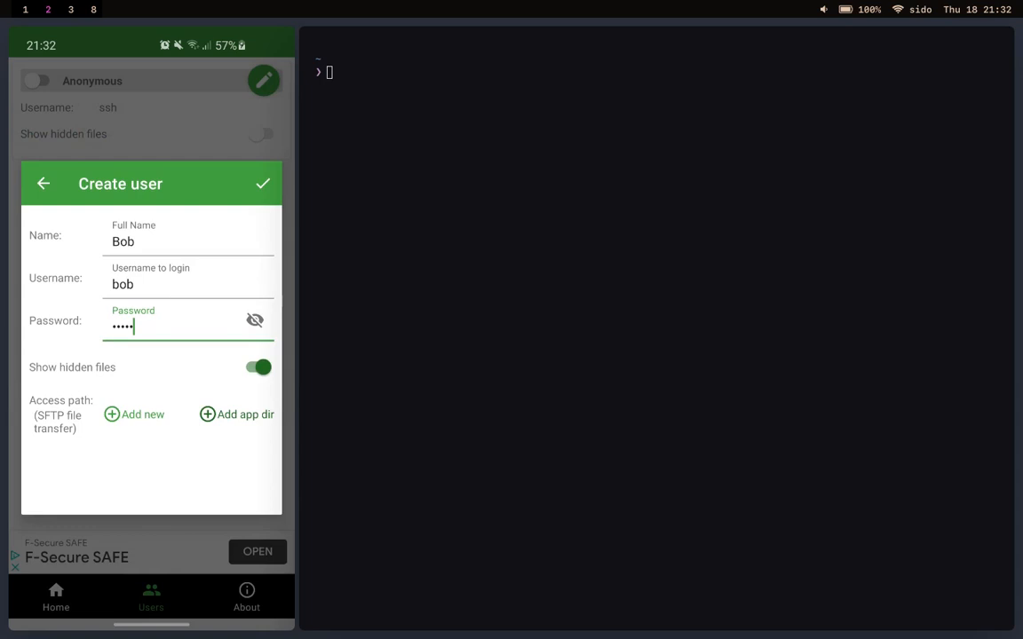
left_click(262, 184)
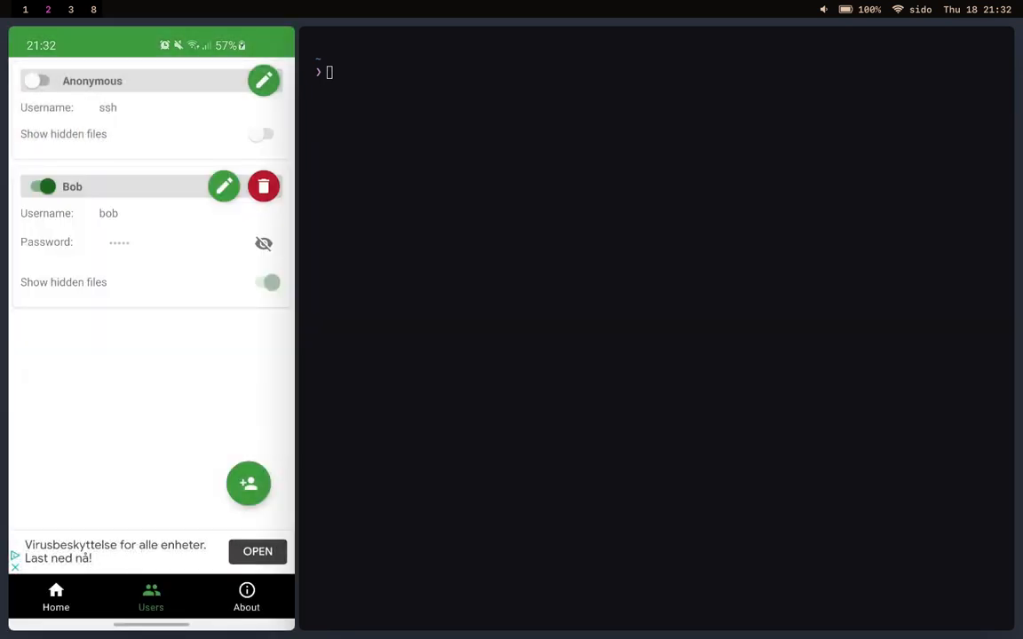
Start the SSH server from the Home tab, listening on 192.168.0.105:2222.
left_click(56, 597)
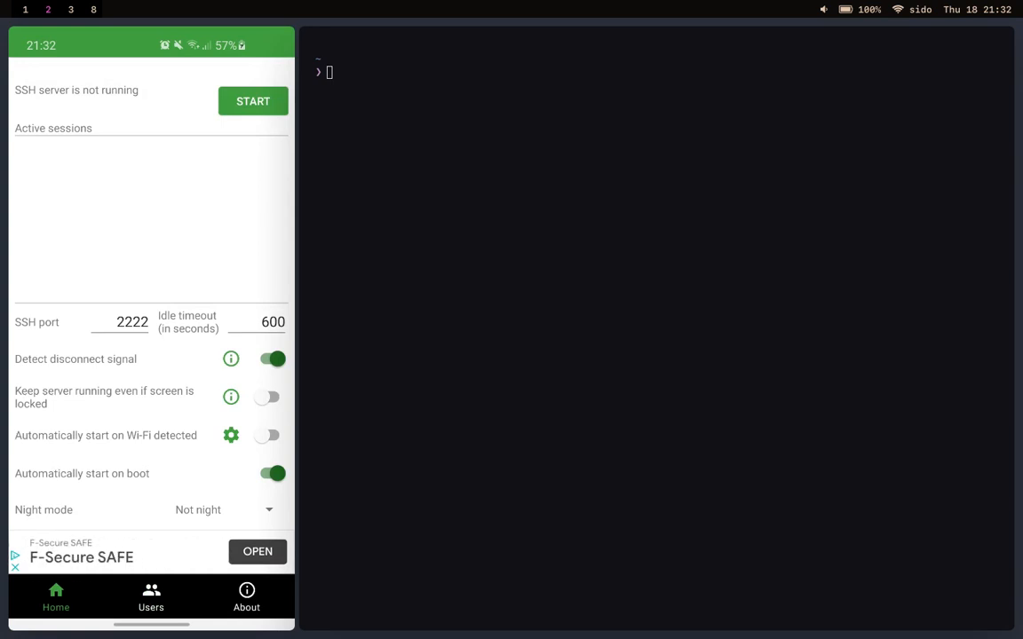
left_click(253, 100)
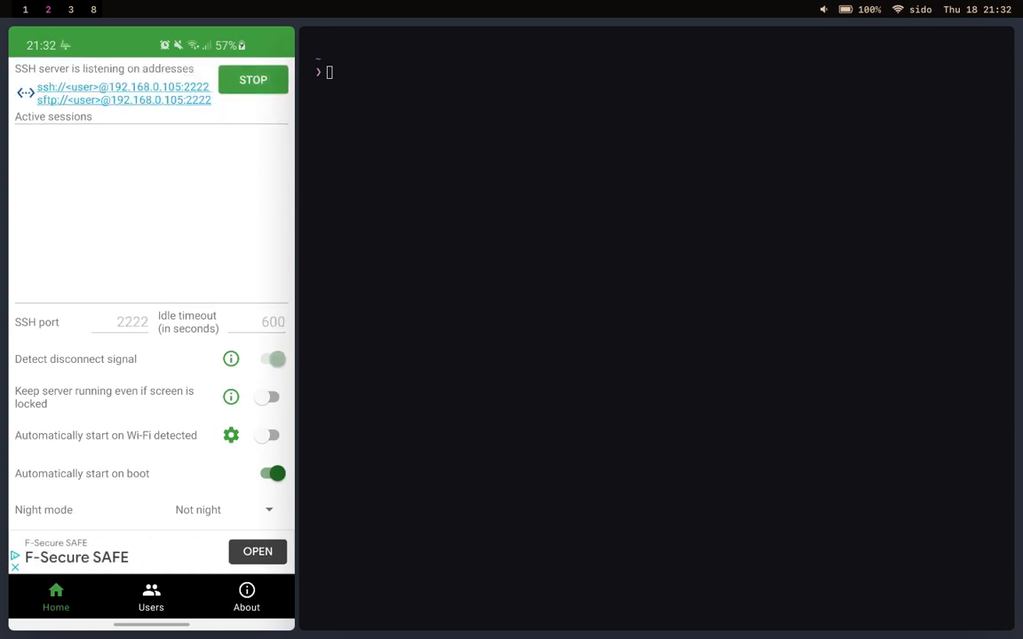
mouse_move(177, 137)
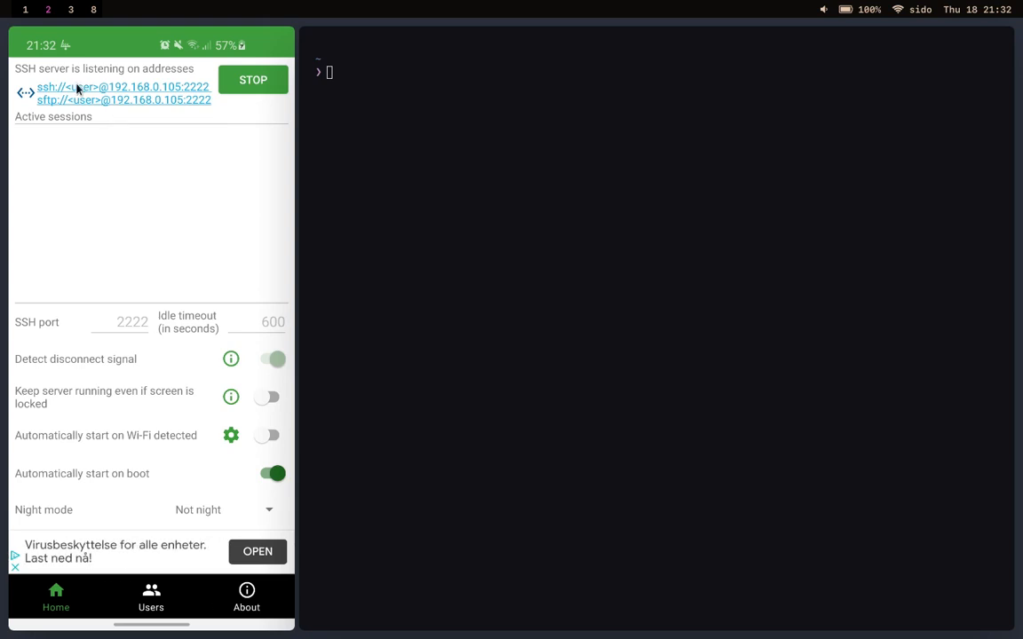
mouse_move(183, 89)
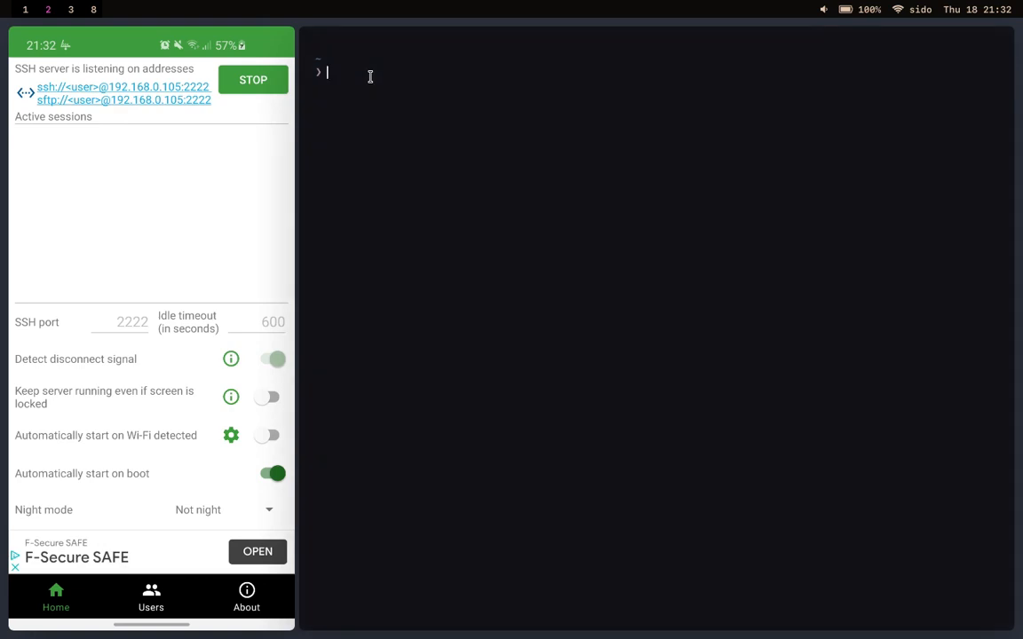
type("ssh")
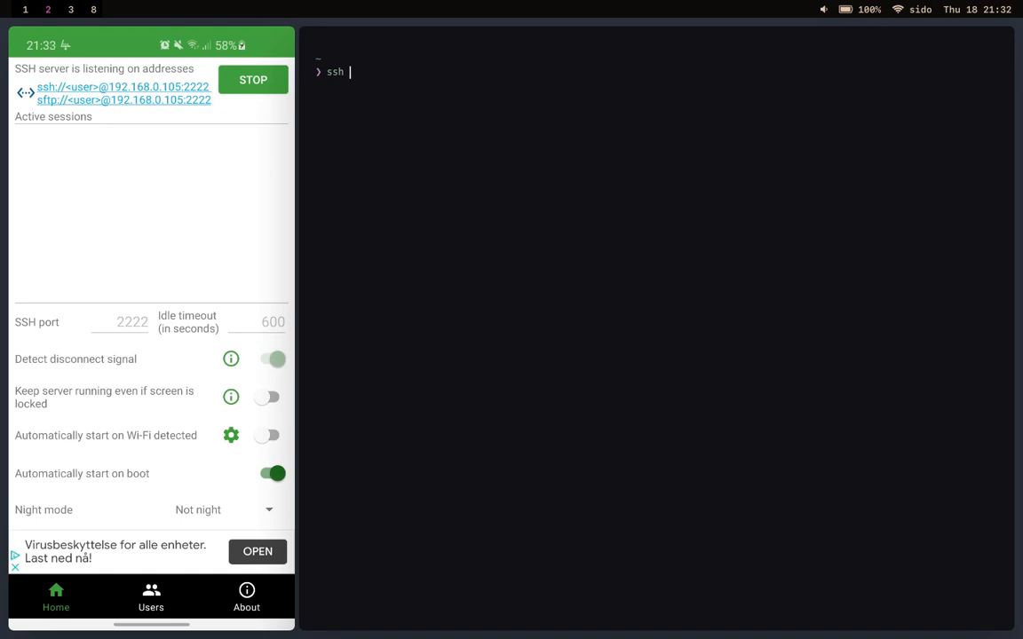
type("bob@")
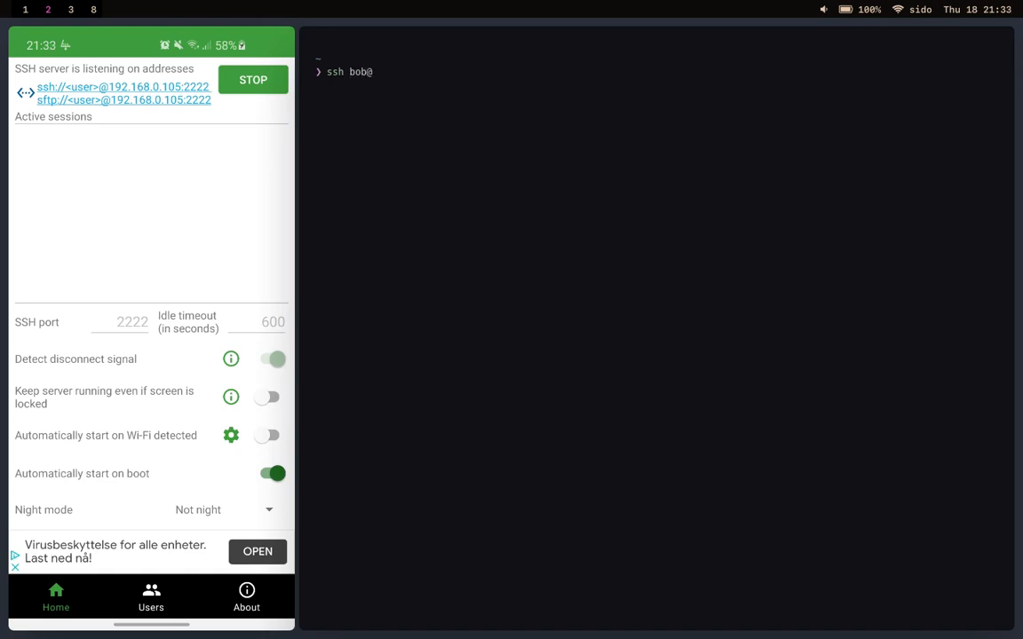
type("1")
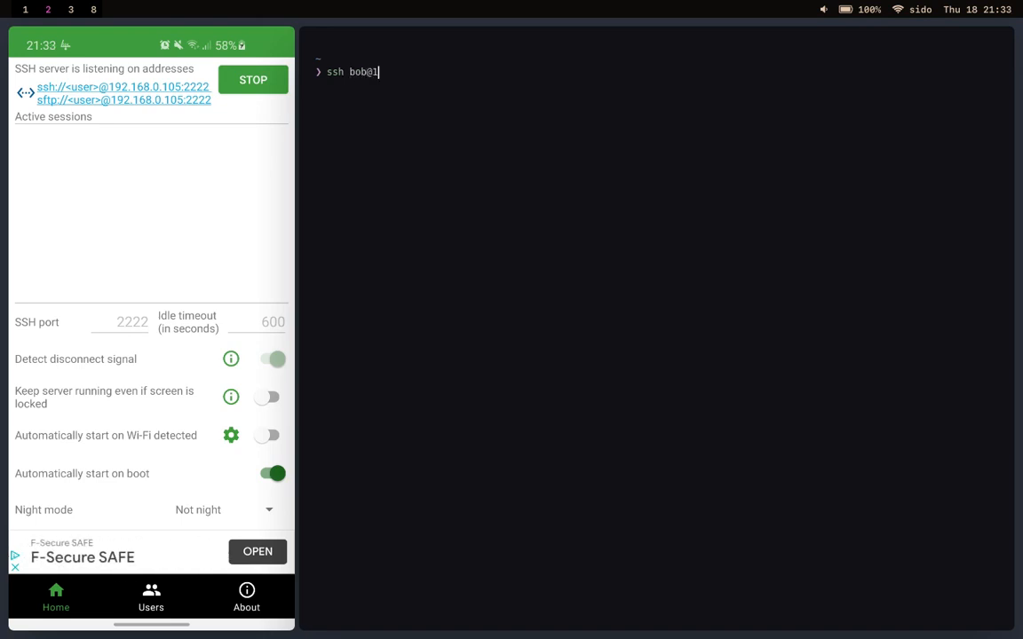
type("82")
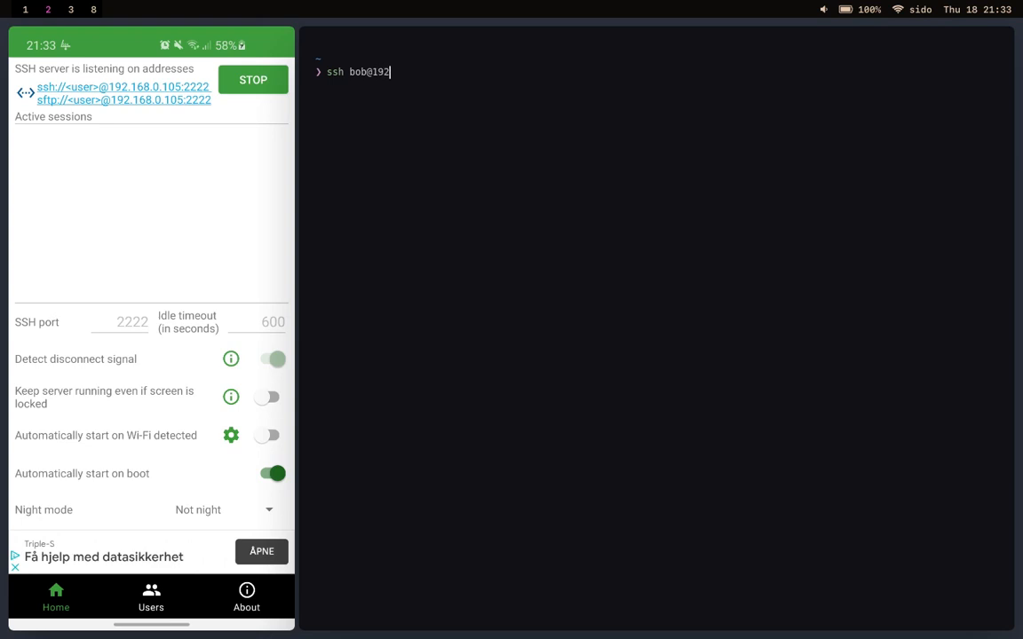
type(".168")
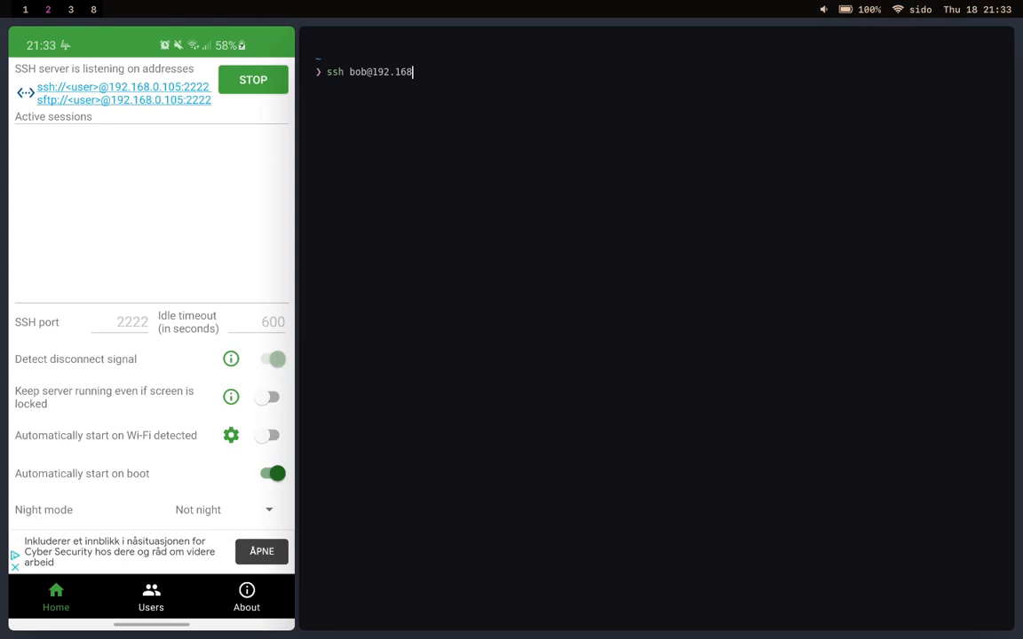
type(".0.1")
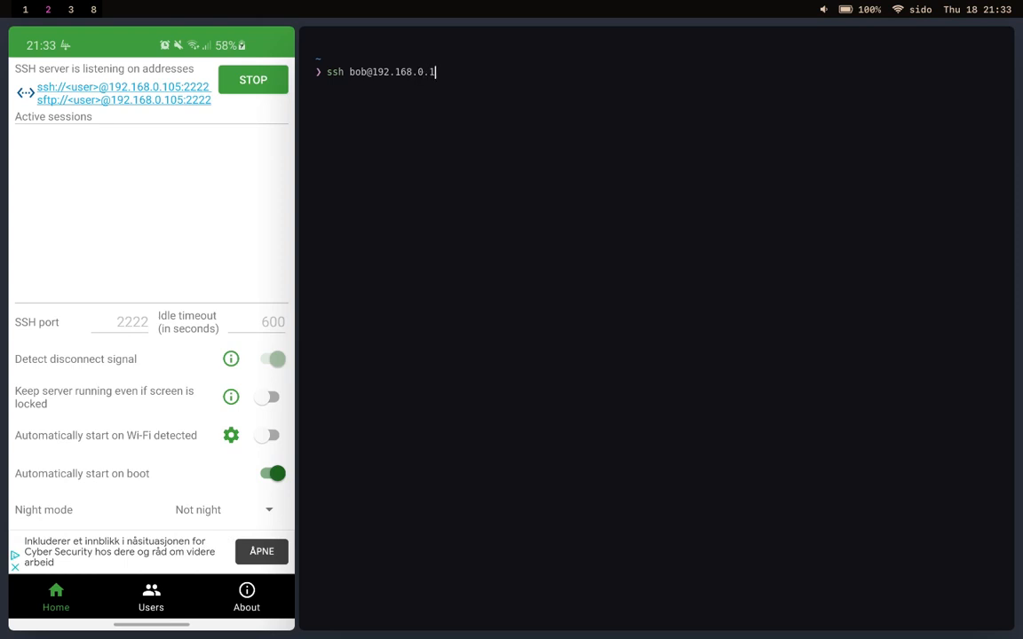
type("05 -p")
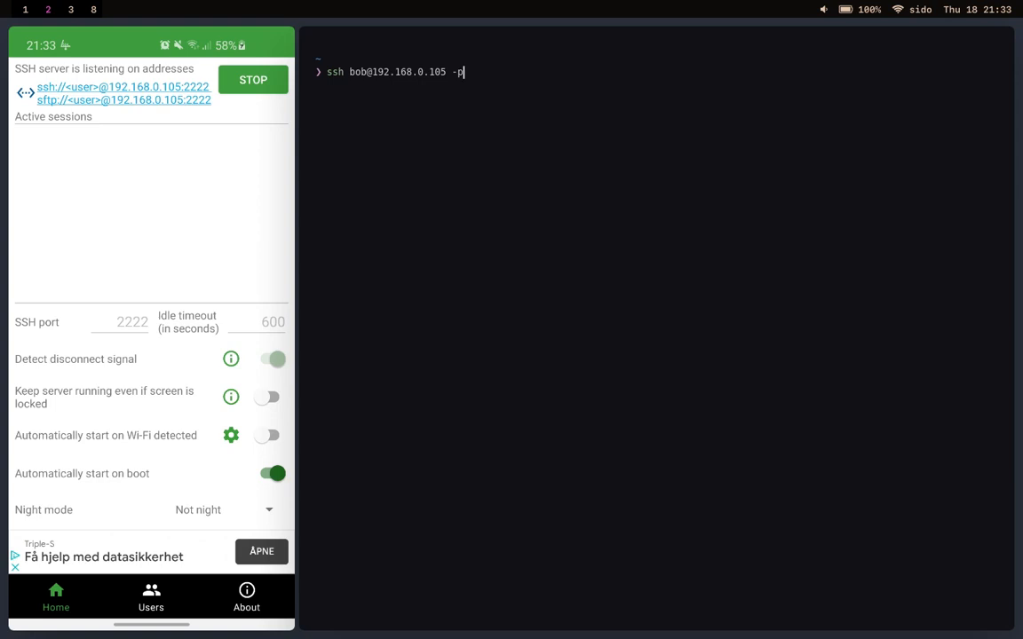
type("2222")
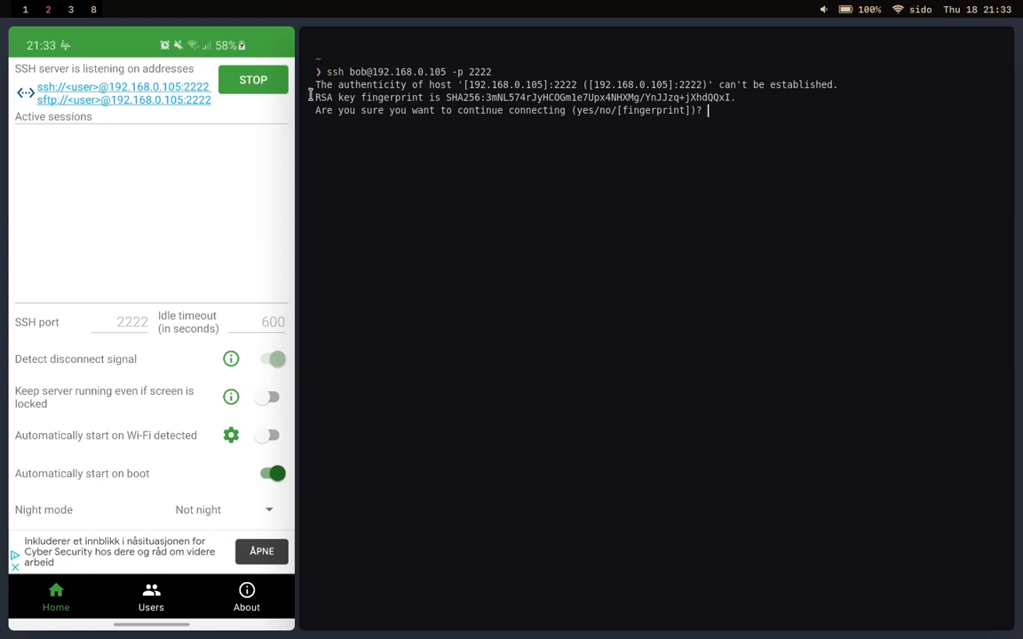
Accept the host key with 'yes' and log in with bob's password.
type("yes")
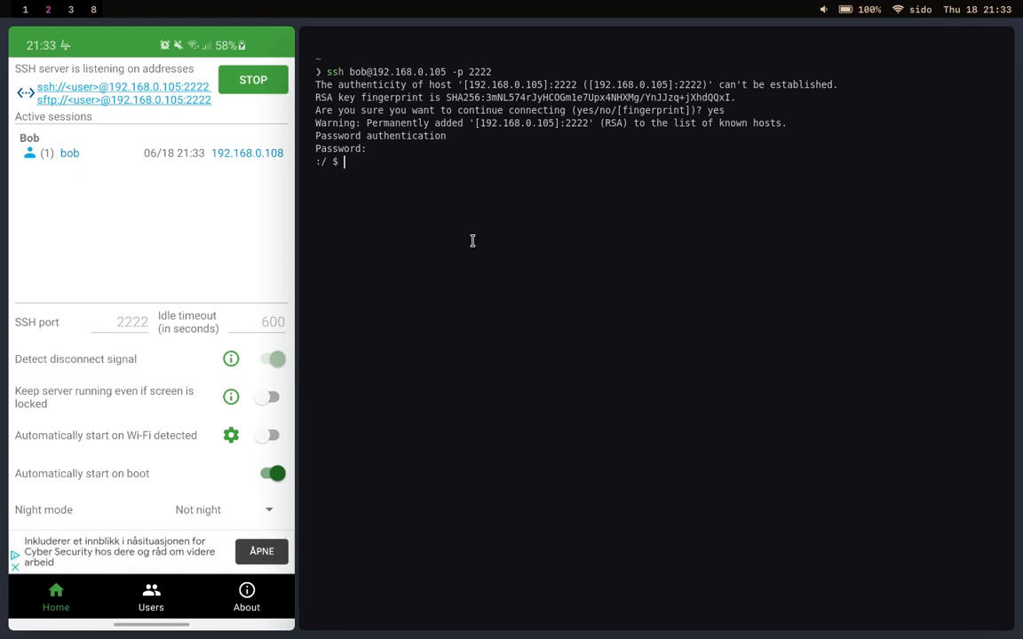
Run ls on the remote root, then type 'cd /storage/emulated'.
type("ls")
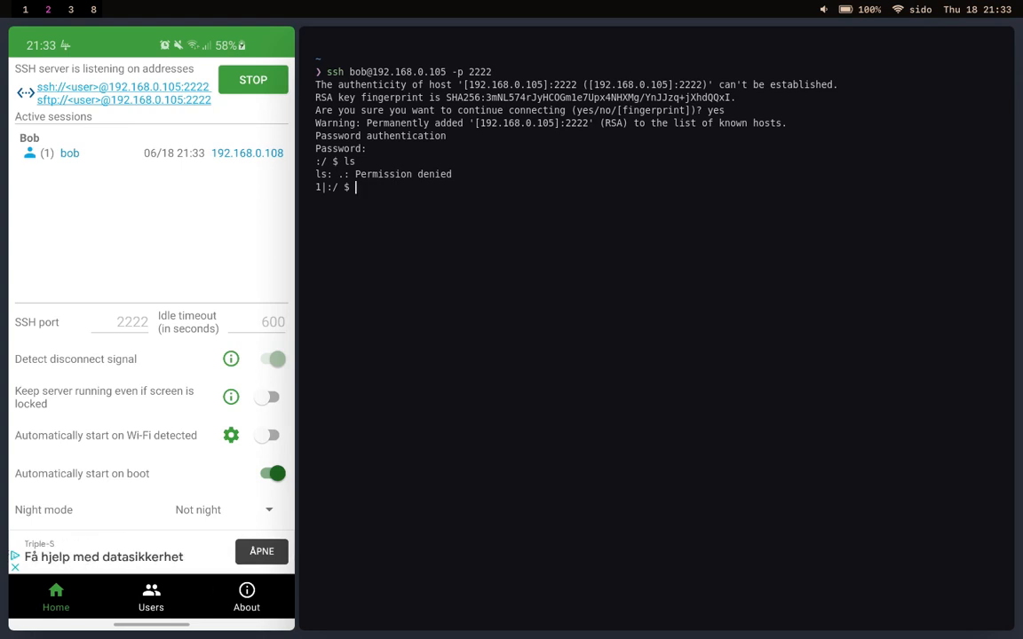
type("cd")
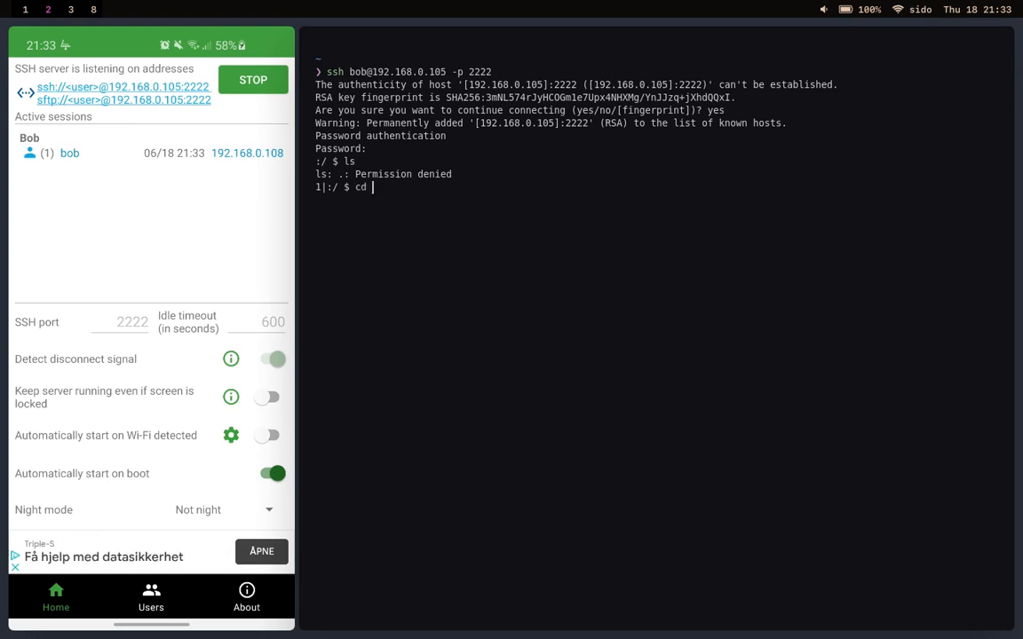
type("/")
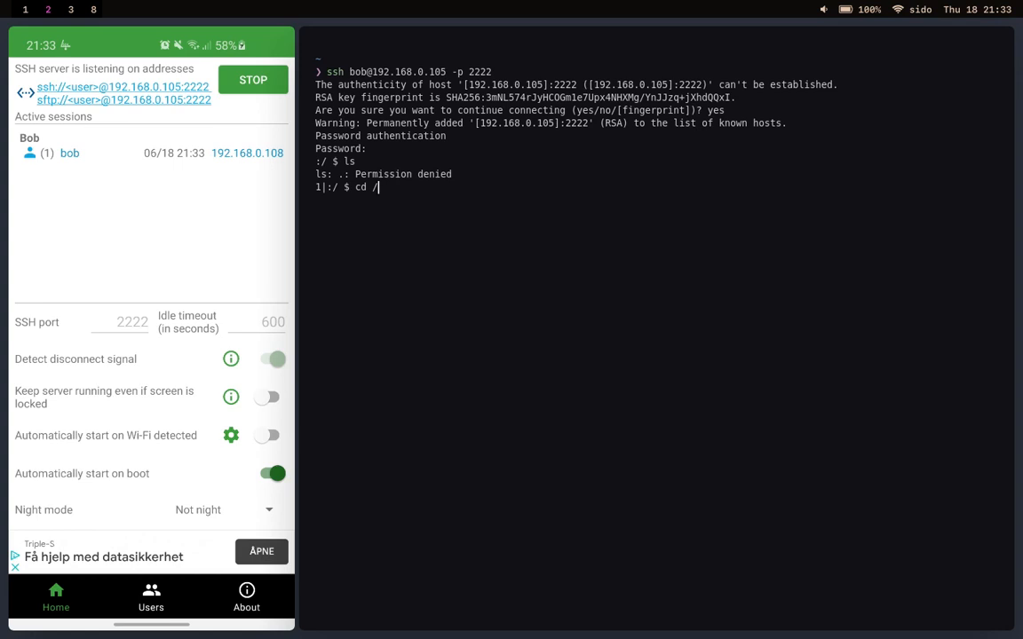
type("sotrag")
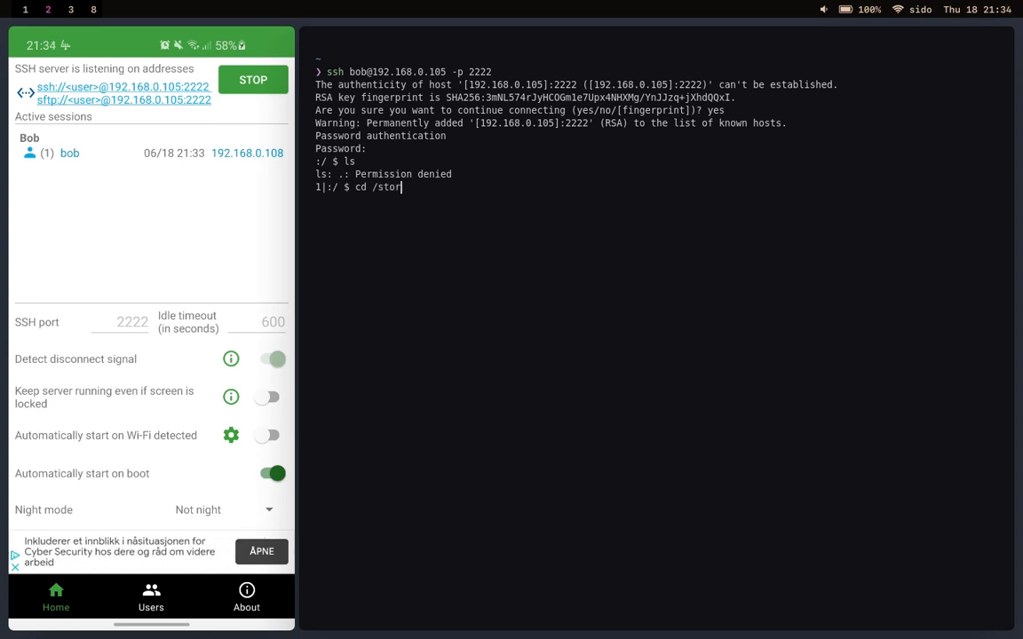
type("age/")
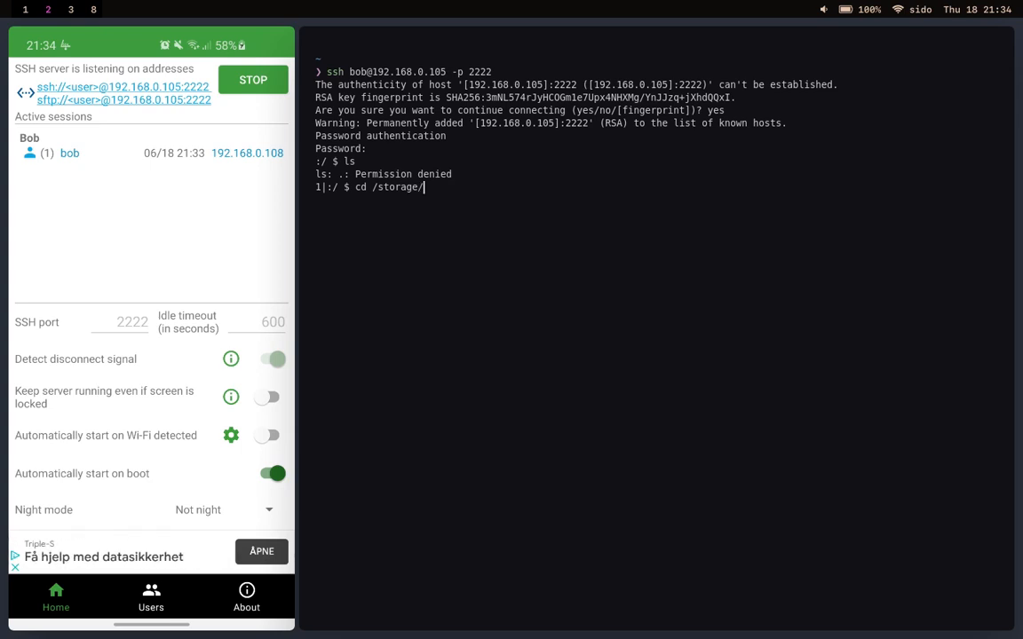
type("emulat")
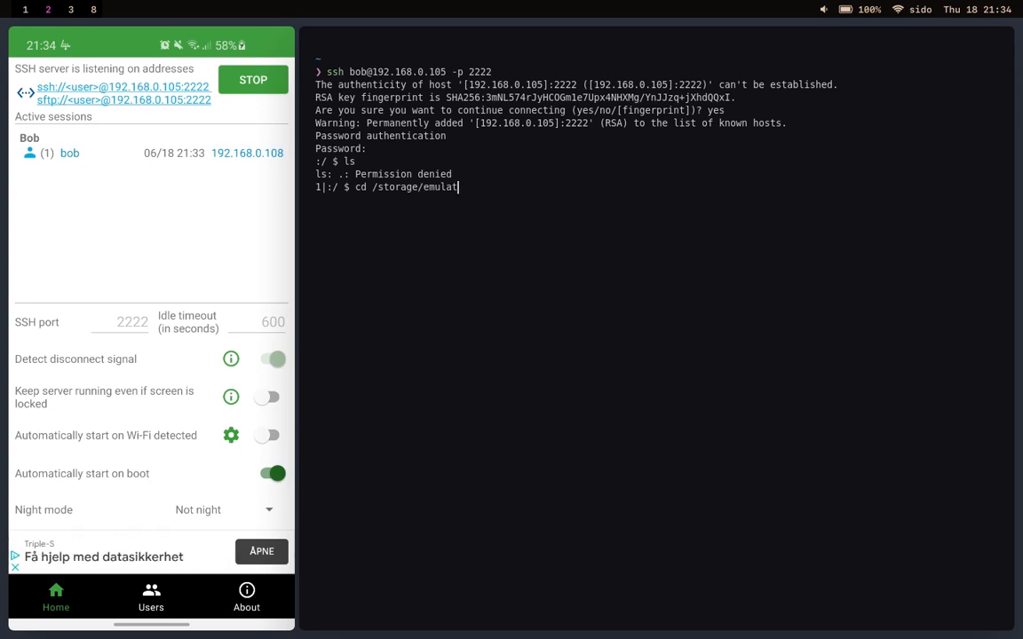